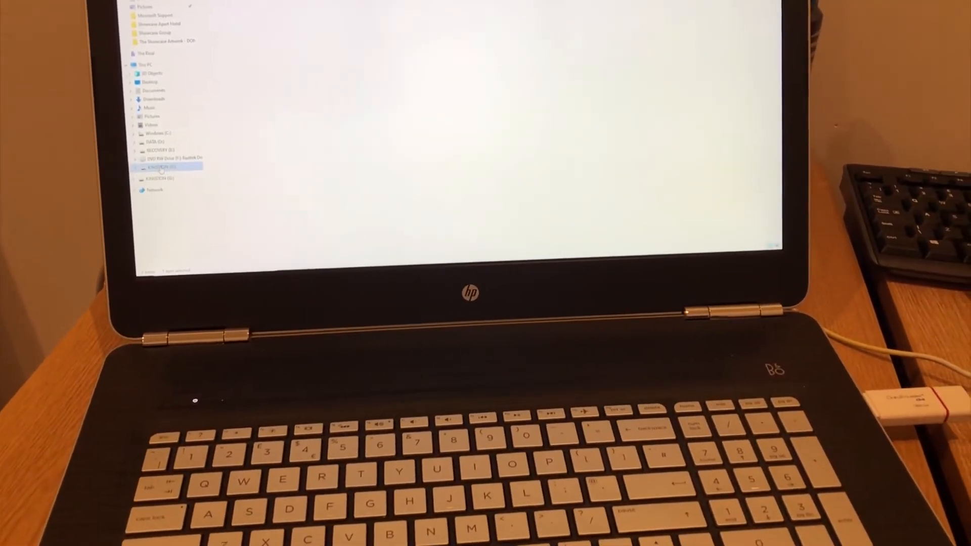
# - Eject the KINGSTON (E:) drive from the File Explorer sidebar
pyautogui.rightClick(167, 168)
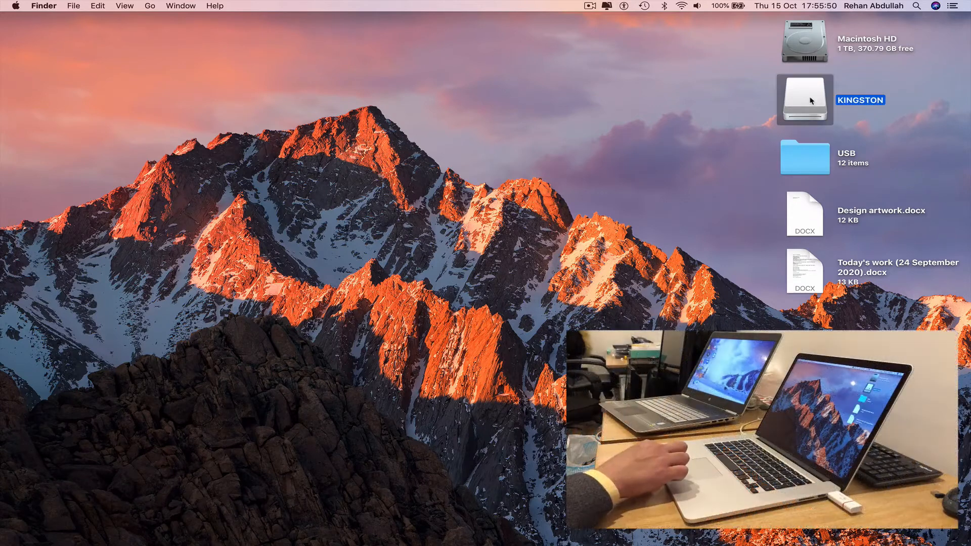
# - Open the KINGSTON drive maximised and drag its MAC folder onto the desktop
pyautogui.doubleClick(803, 99)
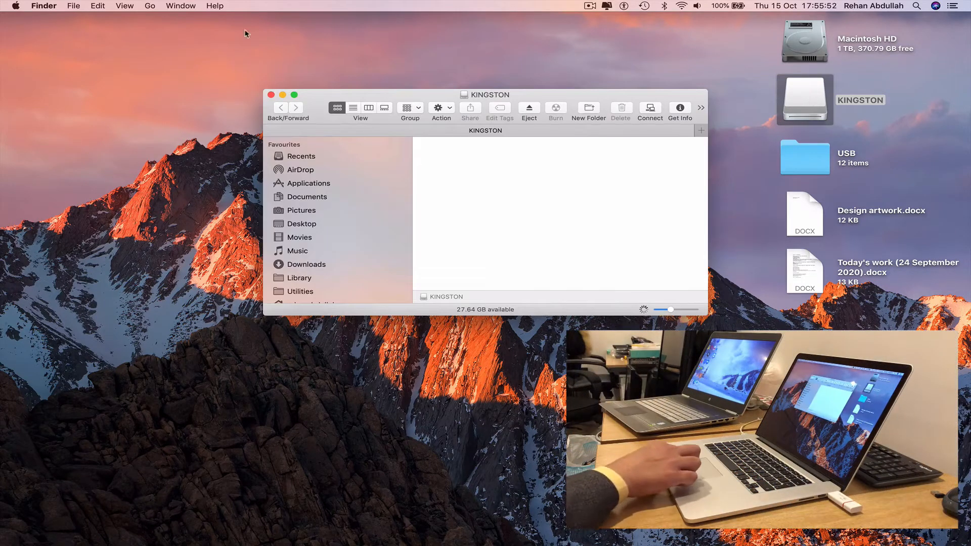
pyautogui.click(295, 95)
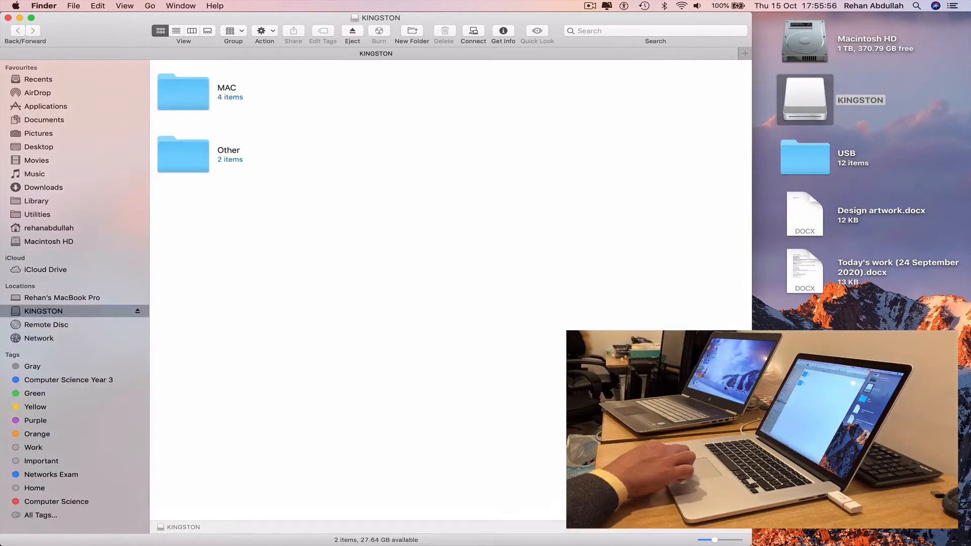
pyautogui.click(182, 92)
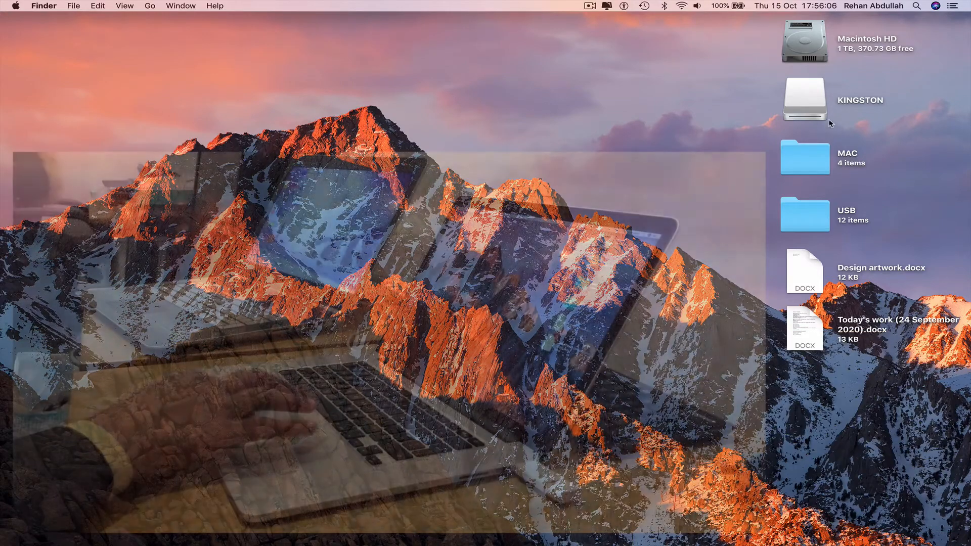
# - Eject the KINGSTON drive icon from the Mac desktop
pyautogui.click(803, 99)
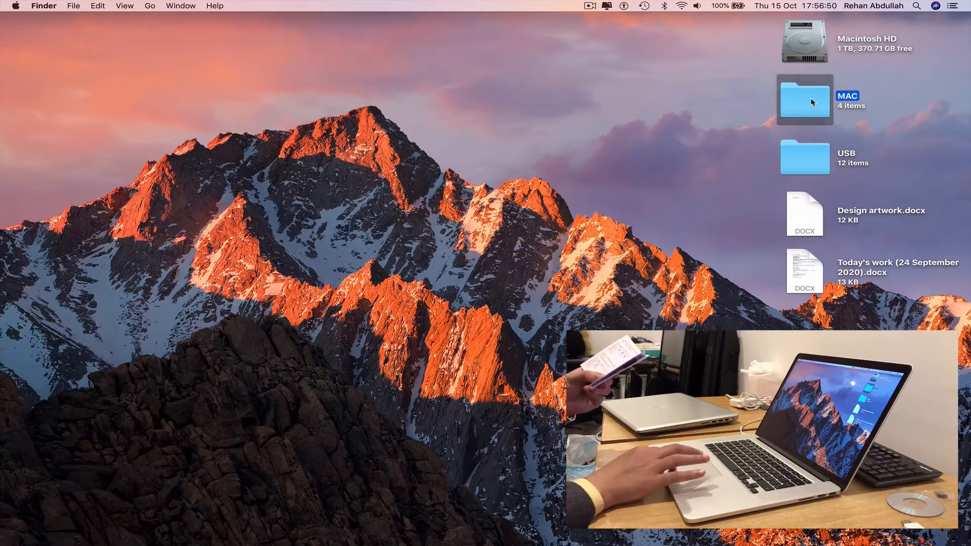
# - Open the desktop MAC folder maximised and select Install.pkg
pyautogui.doubleClick(804, 100)
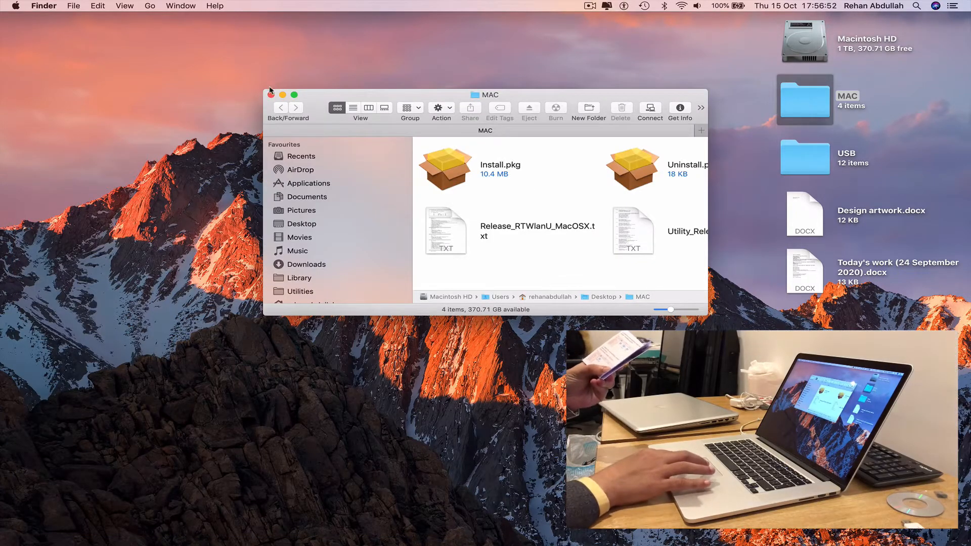
pyautogui.click(293, 95)
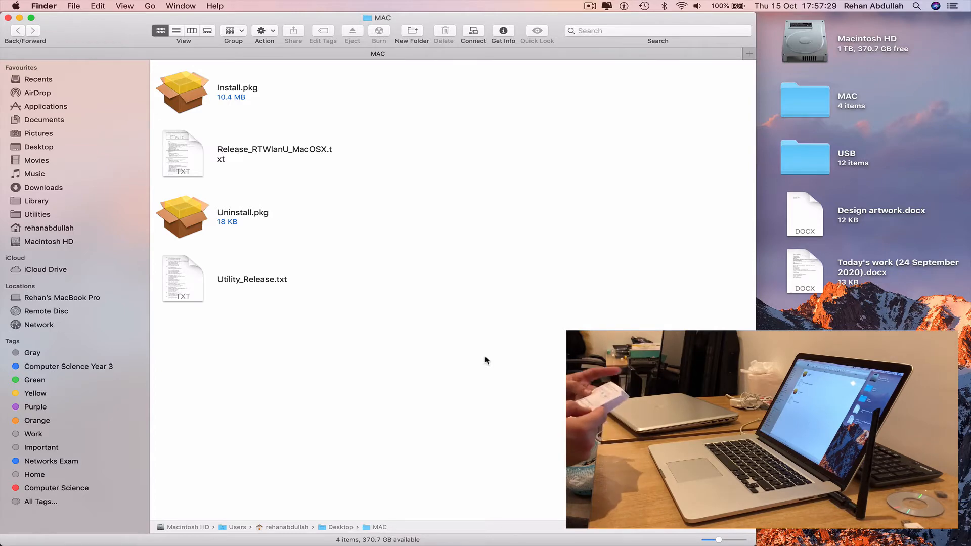
pyautogui.moveTo(281, 188)
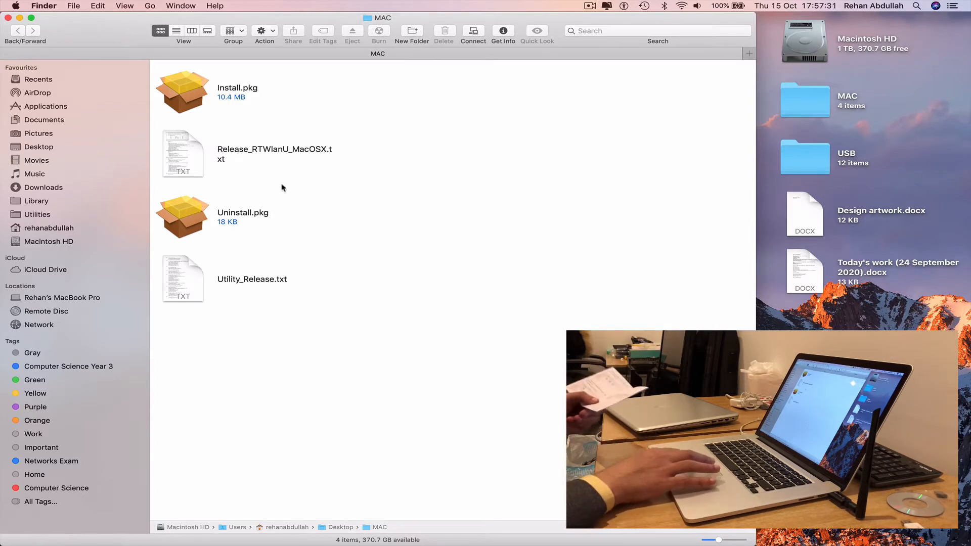
pyautogui.click(182, 92)
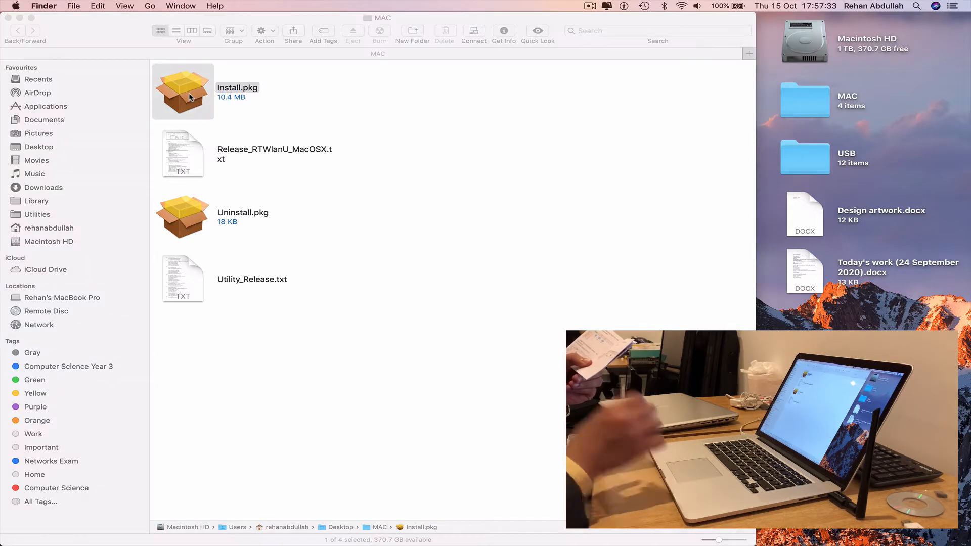
# - Run Install.pkg, install for all users, and accept the required restart warning
pyautogui.doubleClick(182, 91)
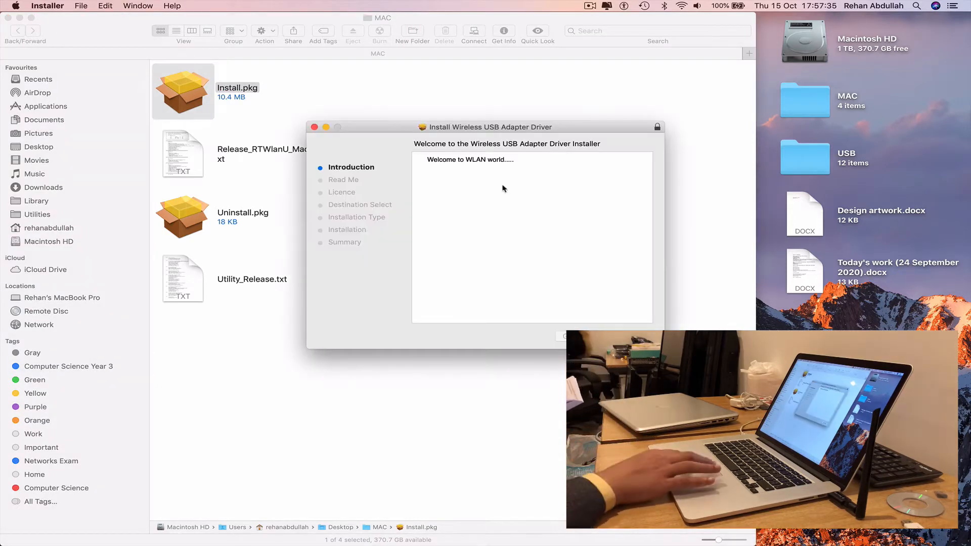
pyautogui.click(565, 337)
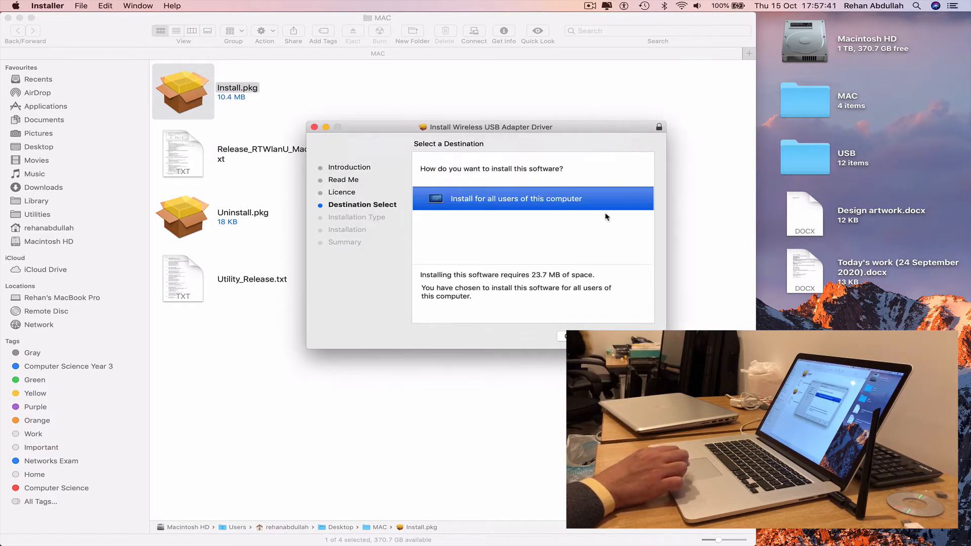
pyautogui.moveTo(643, 261)
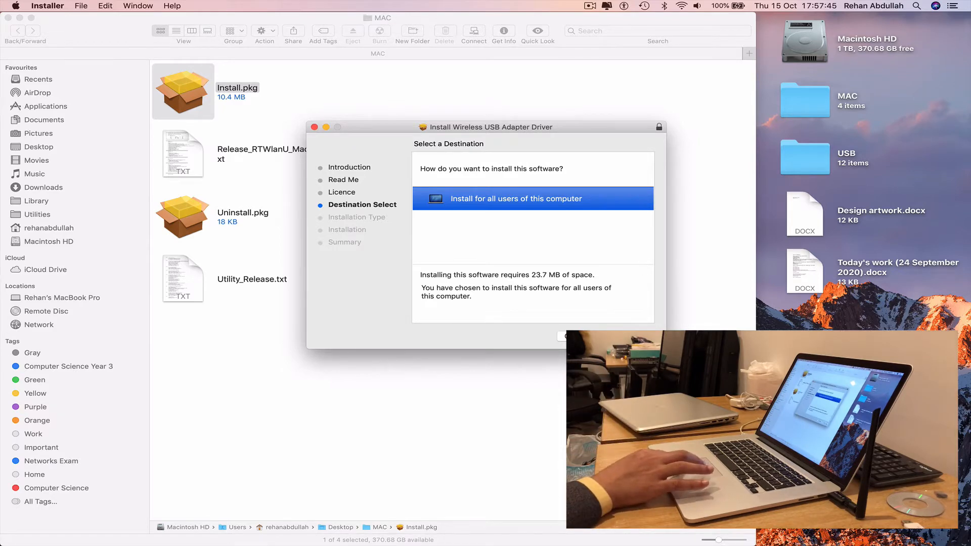
pyautogui.click(565, 336)
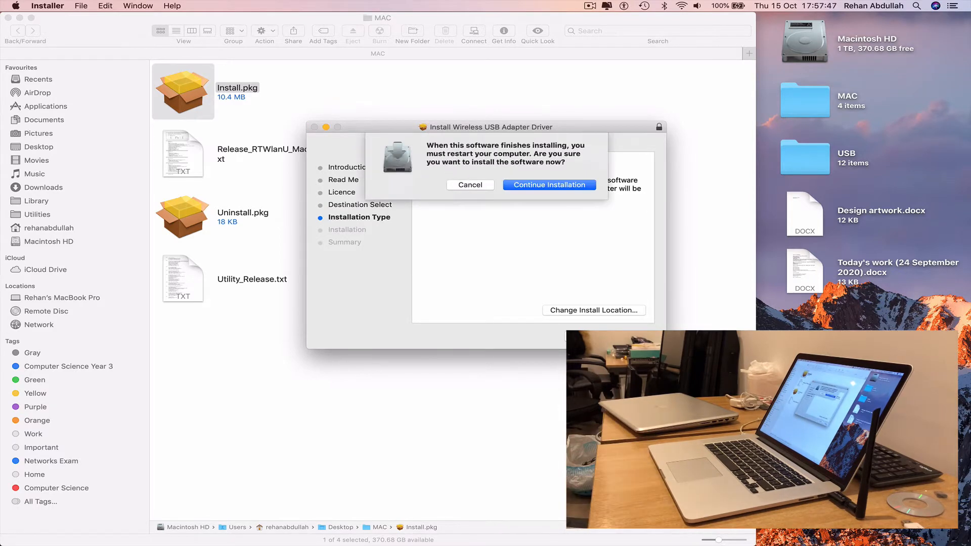
pyautogui.click(548, 184)
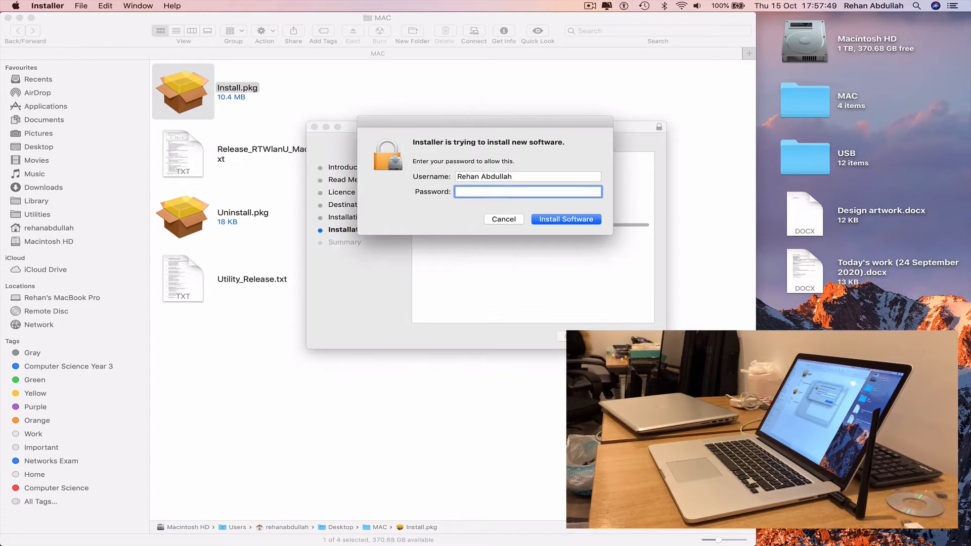
# - Authorise with the admin password, then open Security Preferences for the blocked extension
pyautogui.write('•')
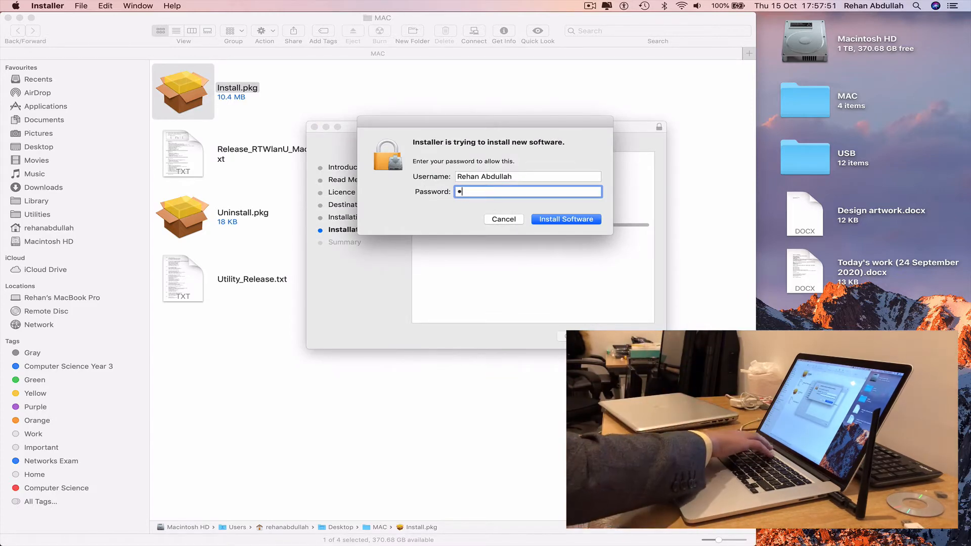
pyautogui.click(564, 218)
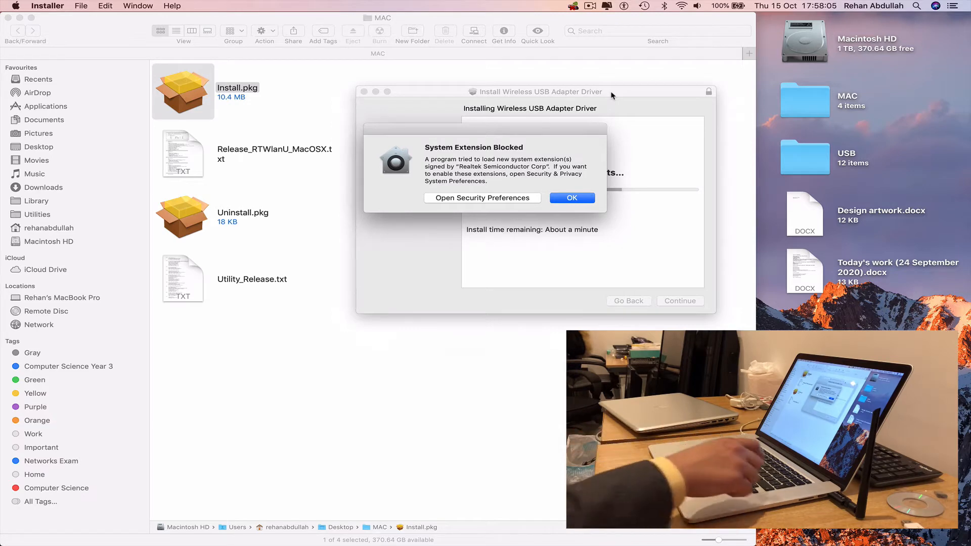
pyautogui.click(570, 197)
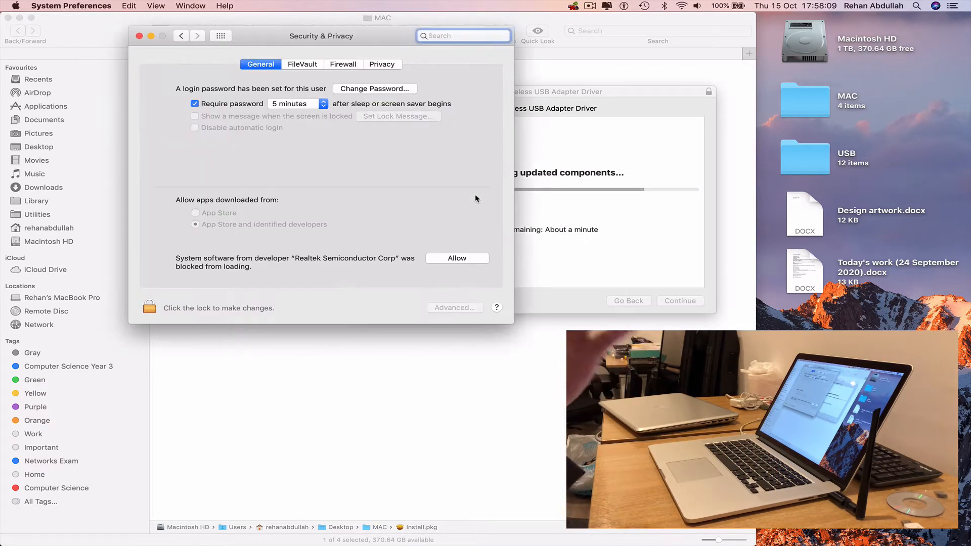
# - Allow the Realtek Semiconductor Corp system software in Security & Privacy General
pyautogui.click(456, 258)
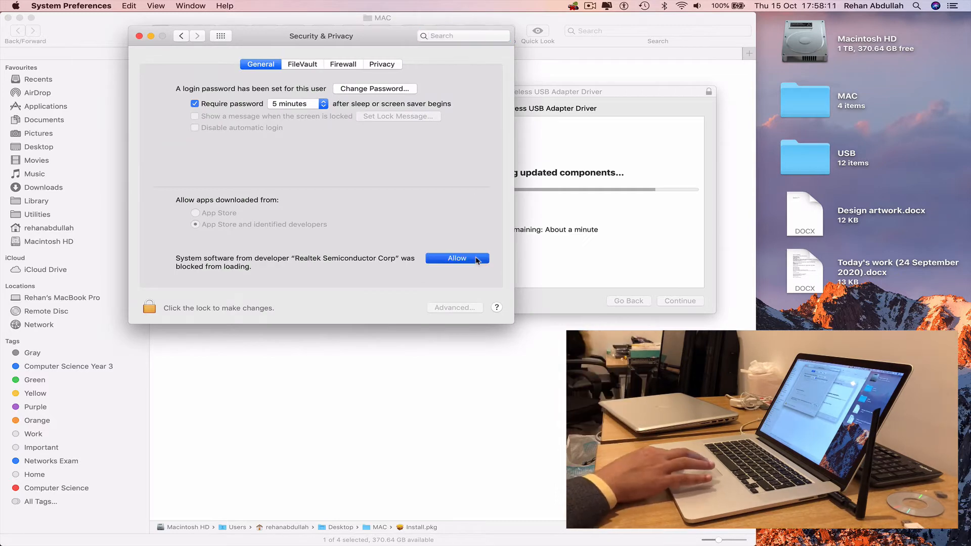
pyautogui.click(456, 258)
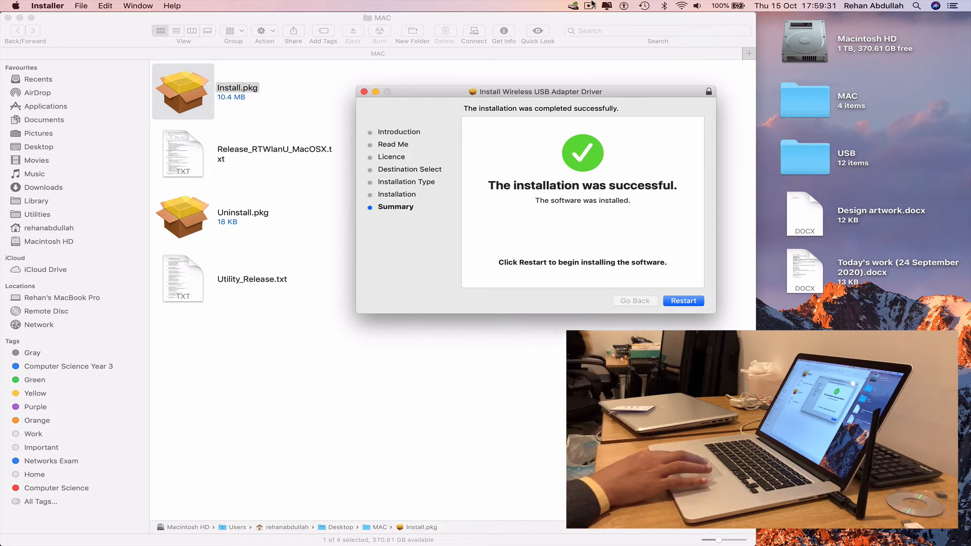
# - Restart the Mac from the installer's Summary page
pyautogui.click(590, 6)
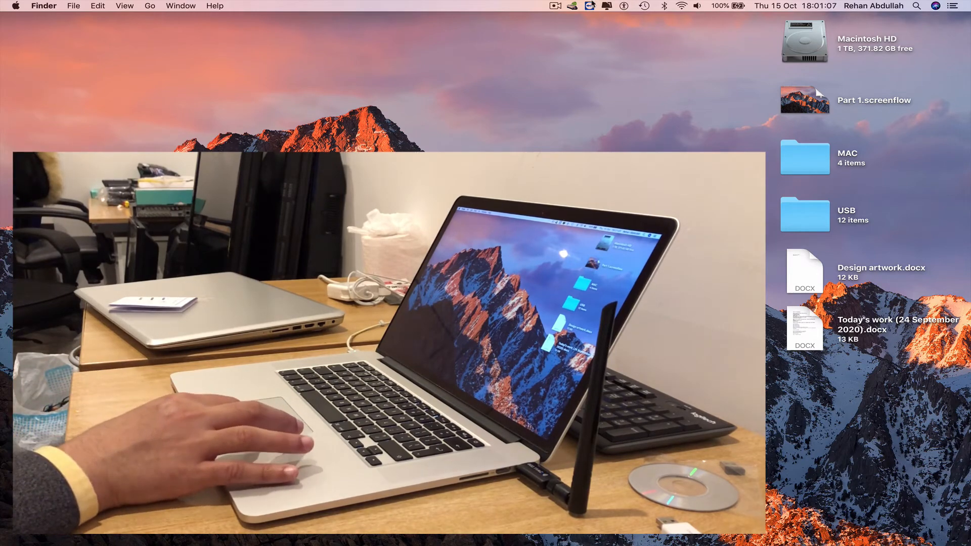
# - Join the zappclothing network from the USB-WiFi menu using its password
pyautogui.click(571, 6)
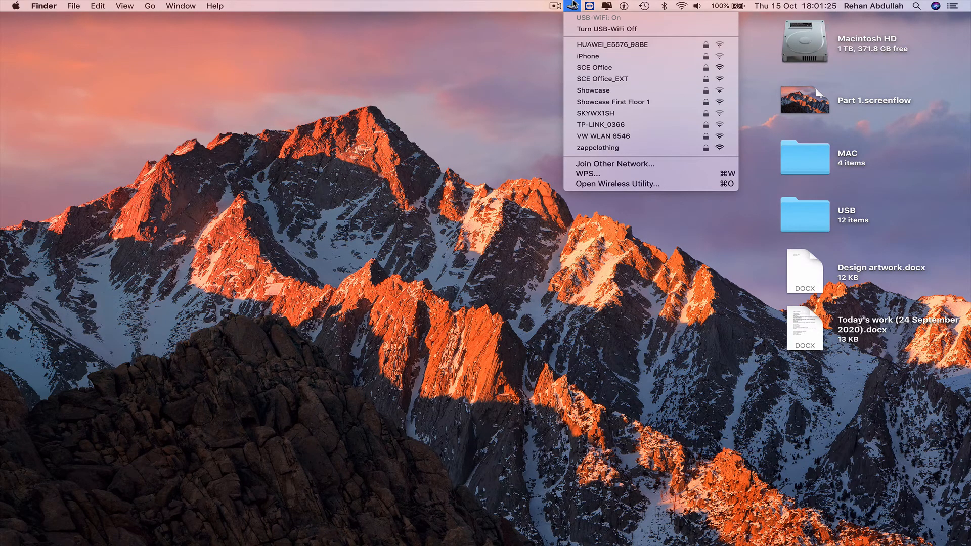
pyautogui.click(596, 147)
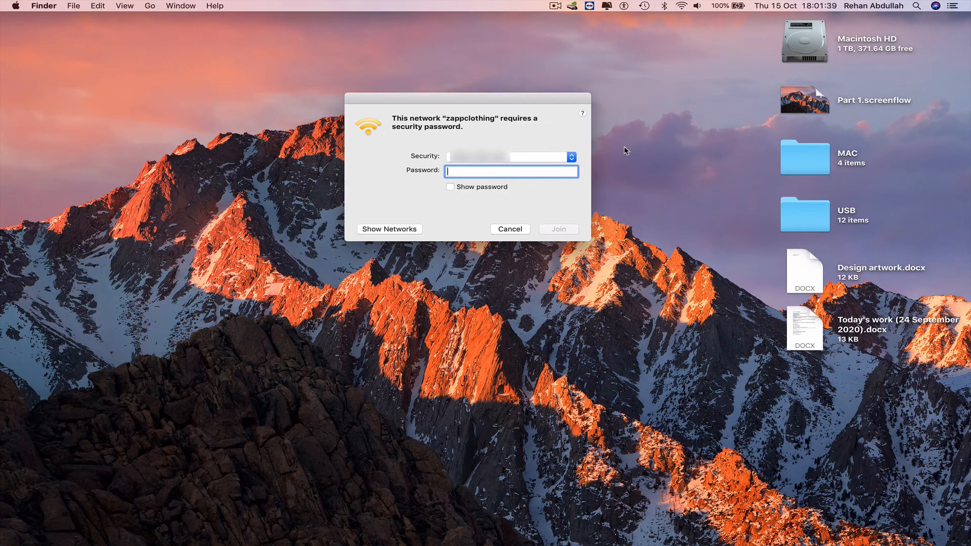
pyautogui.write('•')
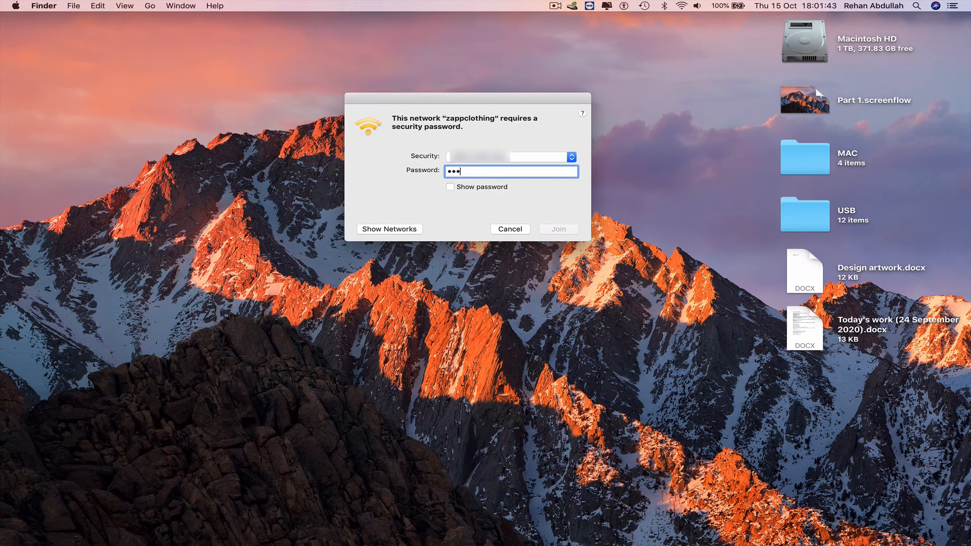
pyautogui.write('•')
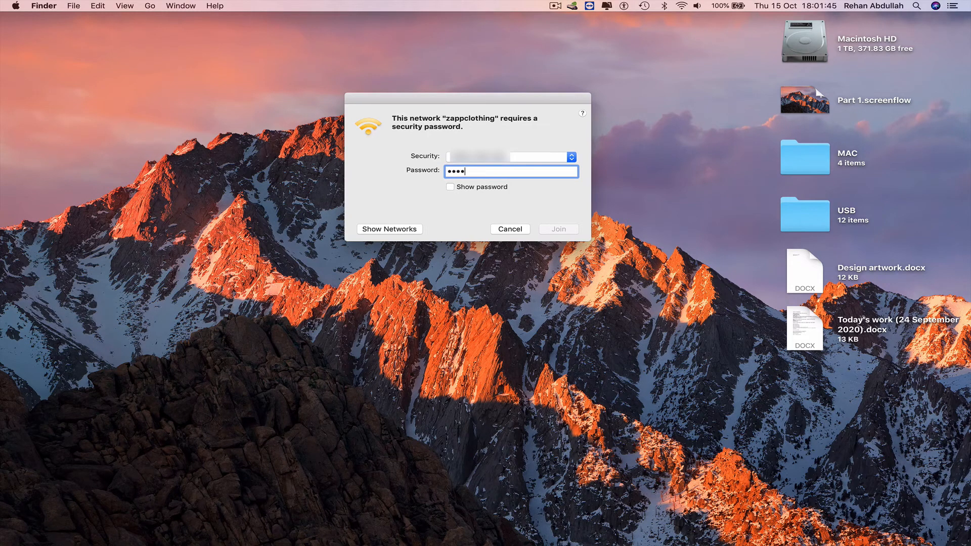
pyautogui.write('••')
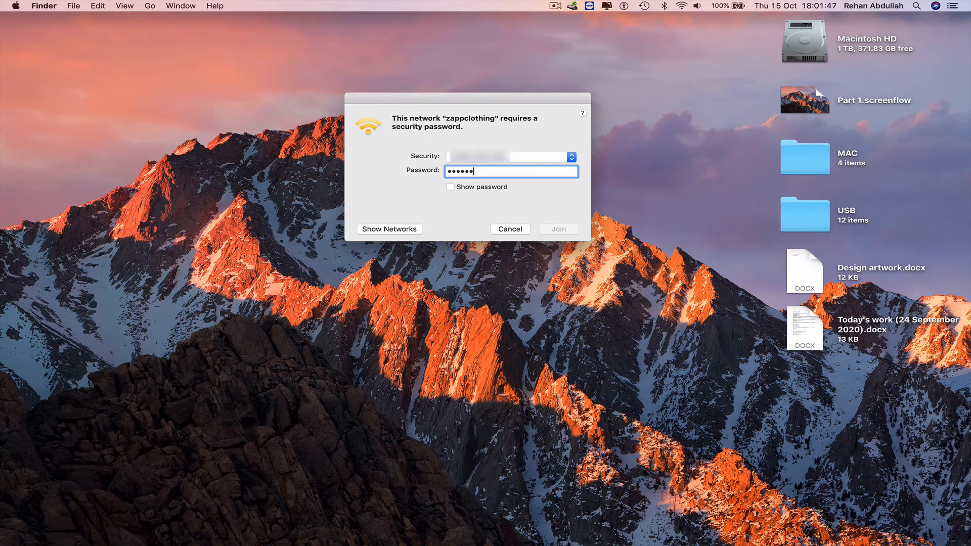
pyautogui.write('••')
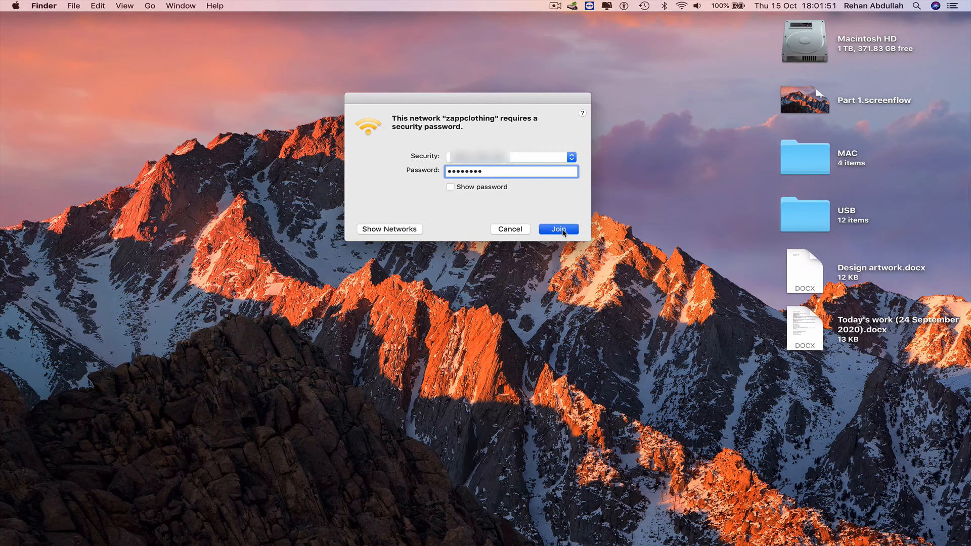
pyautogui.click(557, 229)
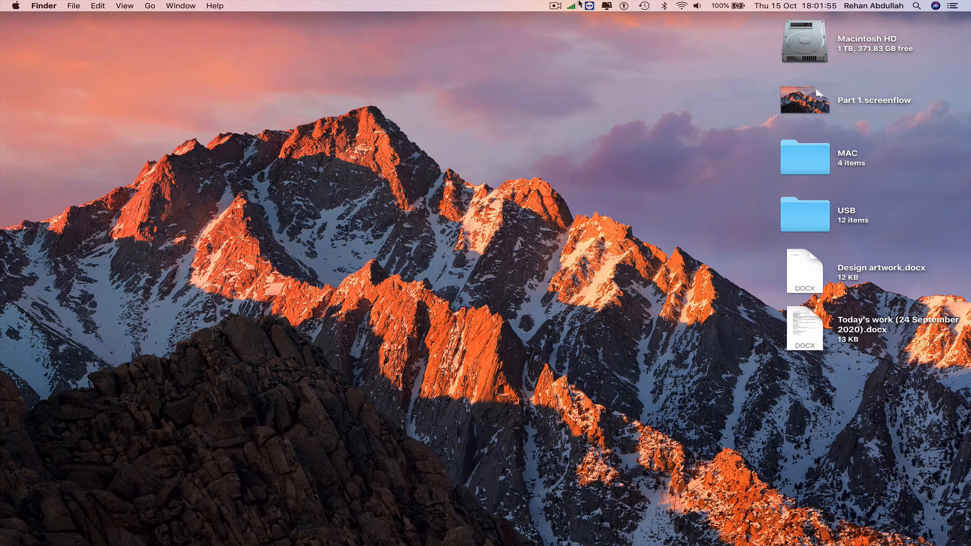
pyautogui.moveTo(479, 107)
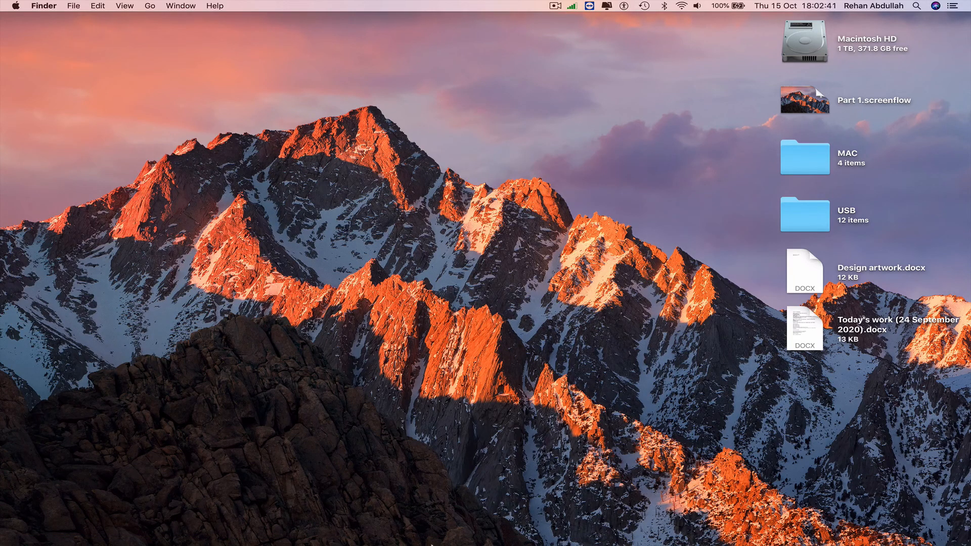
pyautogui.moveTo(178, 527)
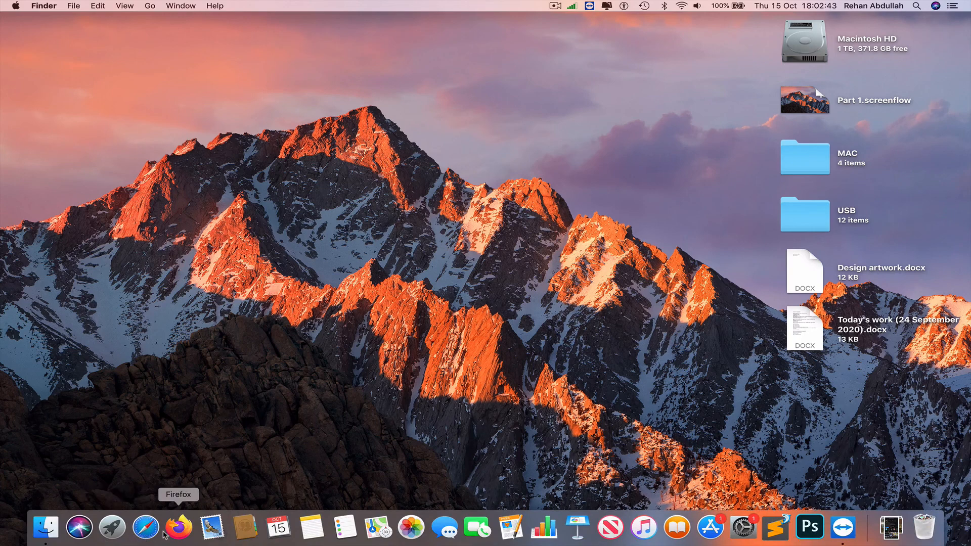
# - Launch Firefox from the Dock to load google.co.uk, then quit Firefox
pyautogui.click(179, 528)
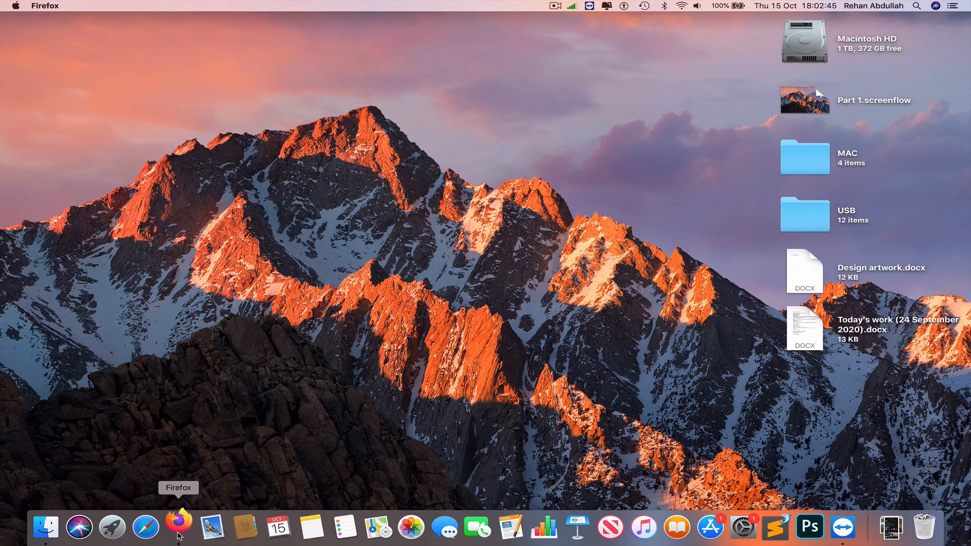
pyautogui.click(179, 526)
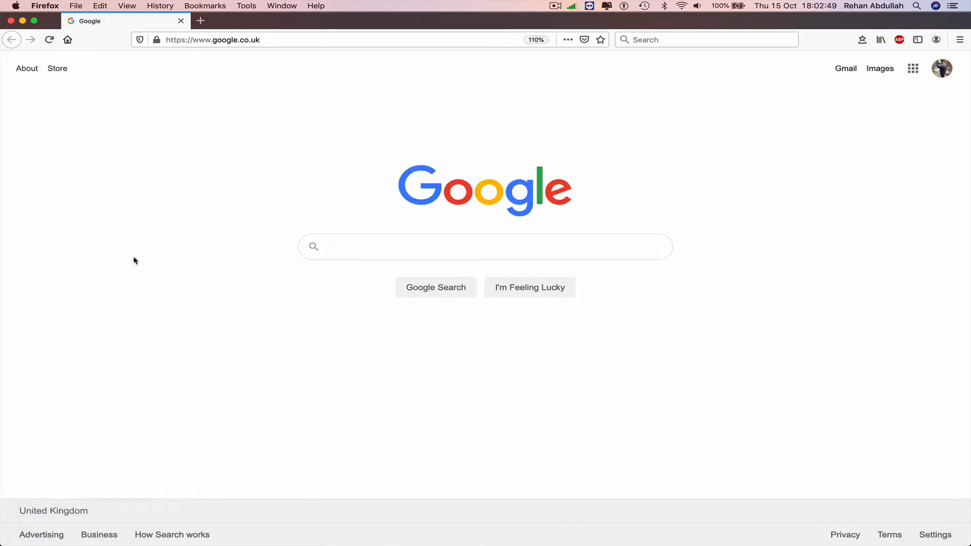
pyautogui.click(45, 5)
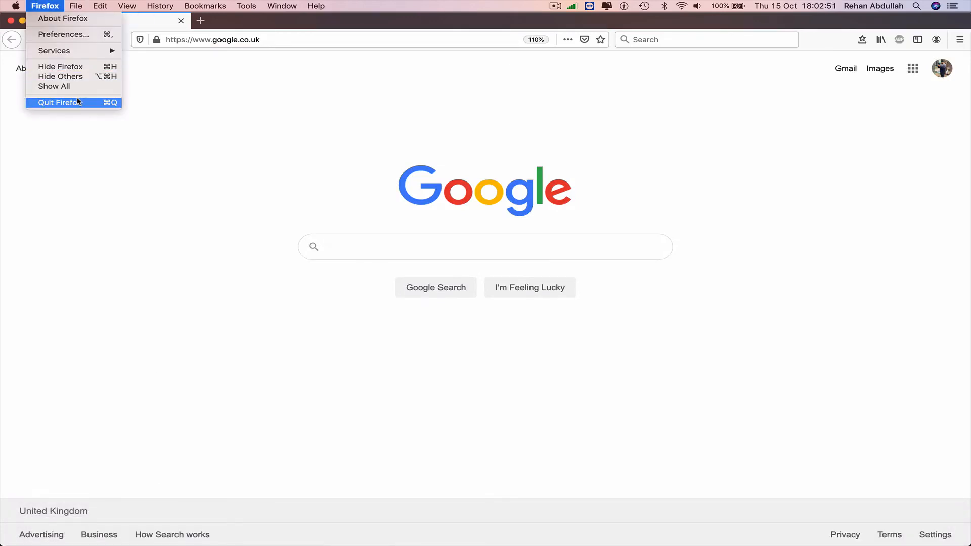
pyautogui.click(58, 102)
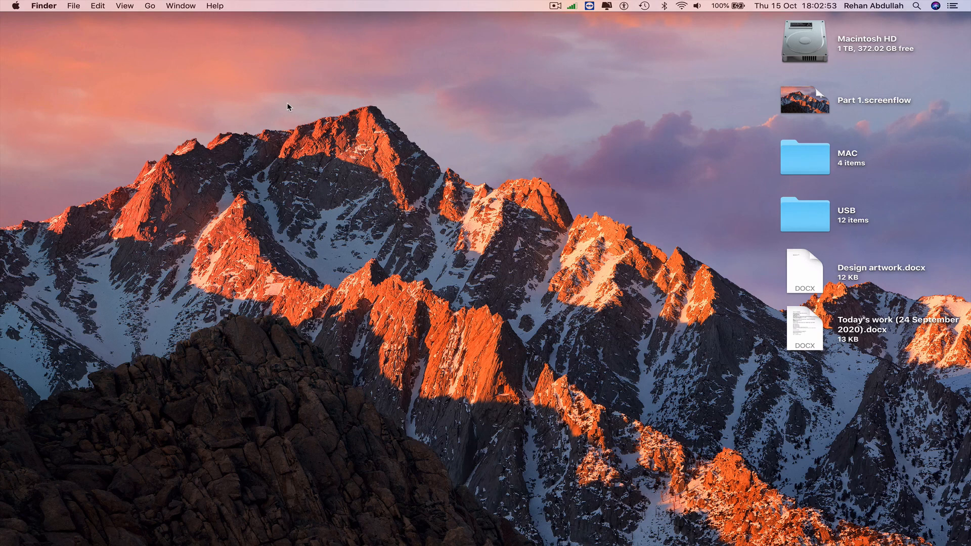